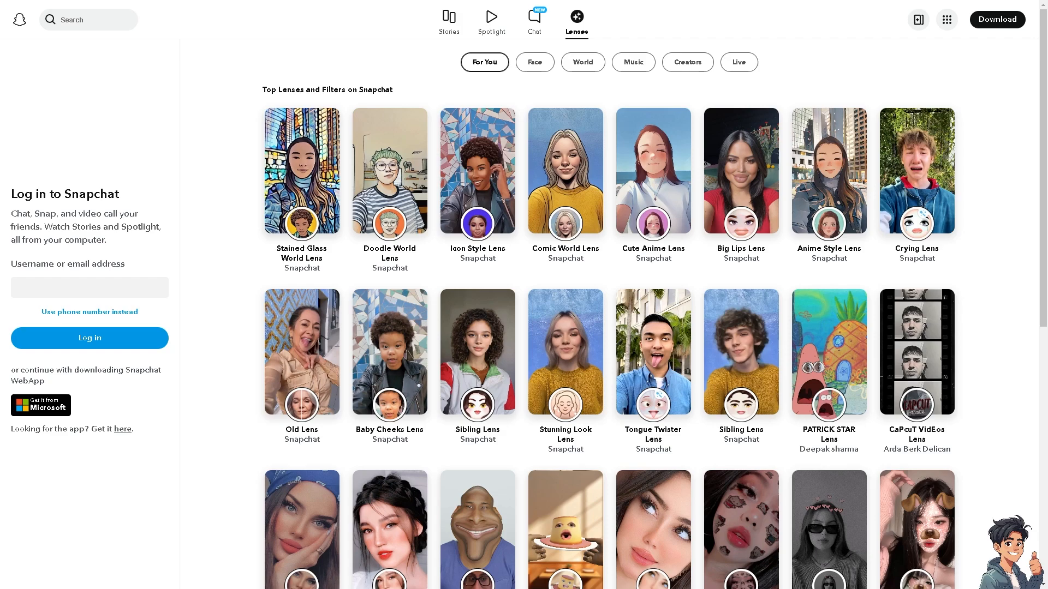
Browse the Lenses page and switch the login panel to phone-number sign-in.
scroll("down", 3)
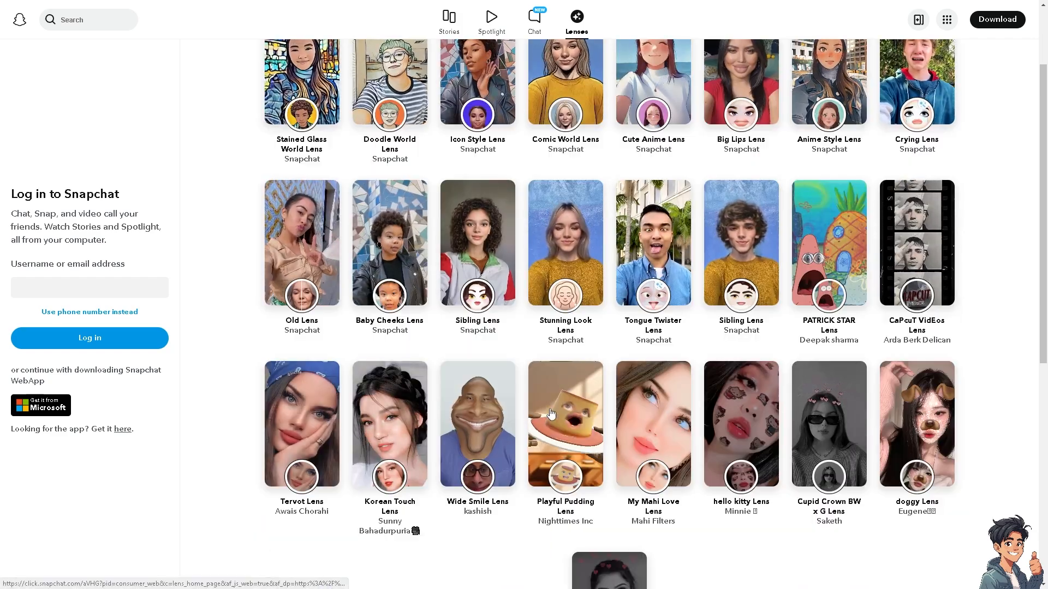
scroll("down", 3)
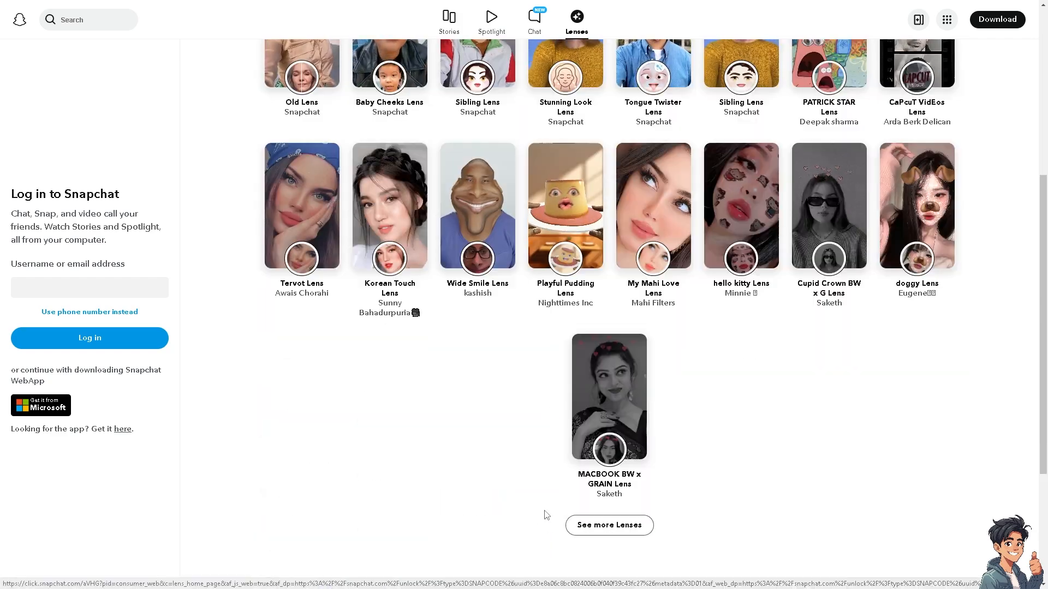
scroll("up", 3)
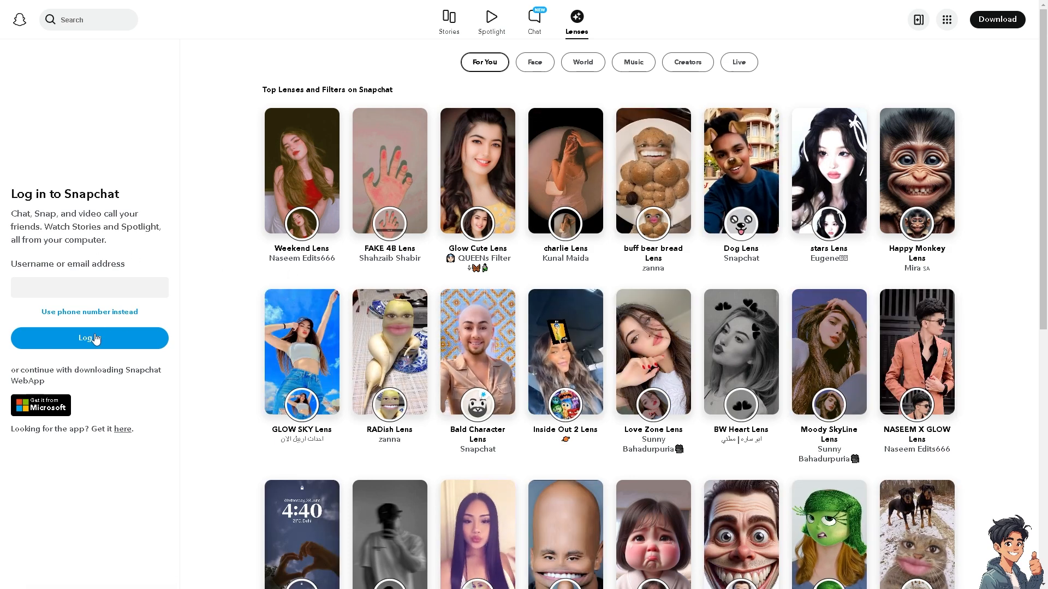
left_click(89, 312)
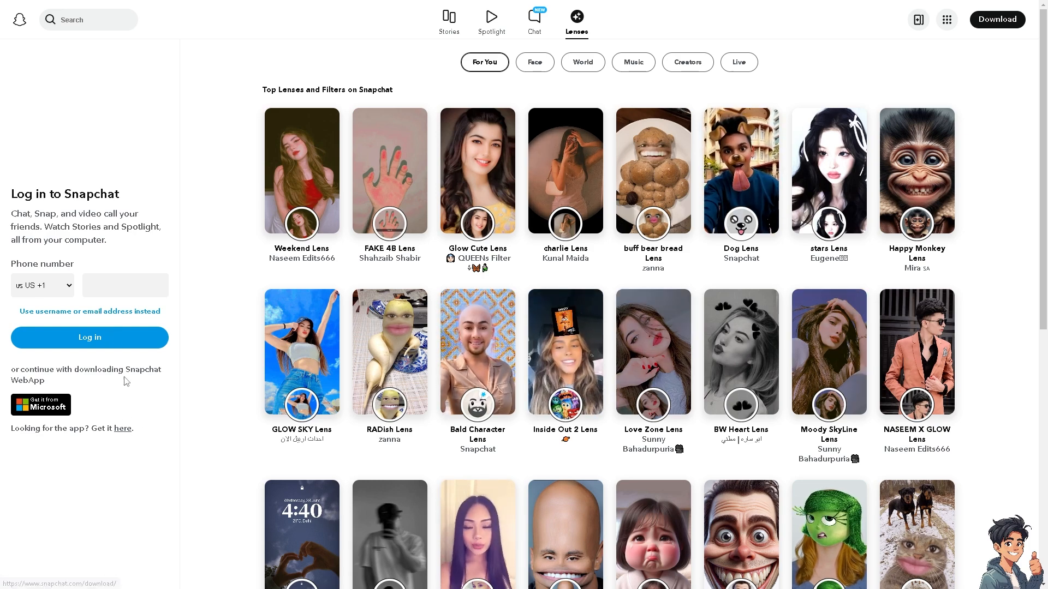
scroll("down", 3)
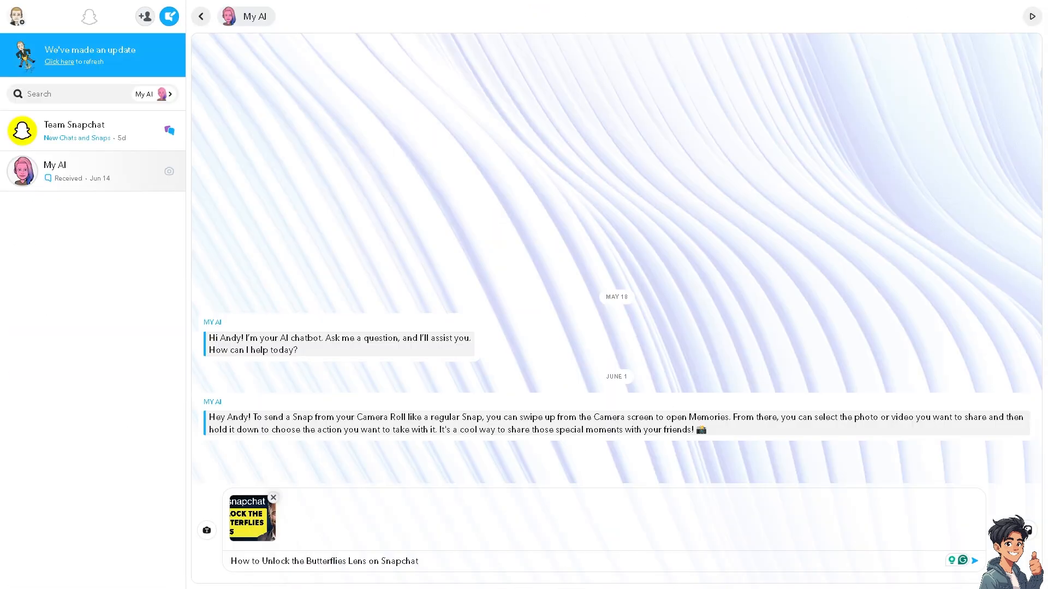
mouse_move(490, 578)
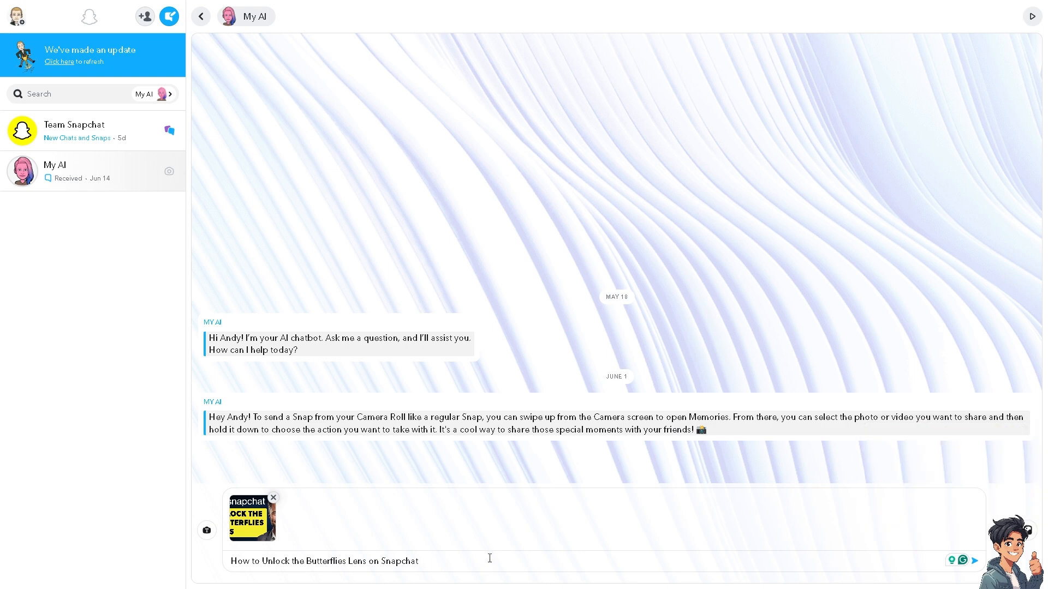
Send My AI the Butterflies Lens thumbnail with the unlock question and receive its answer.
left_click(976, 559)
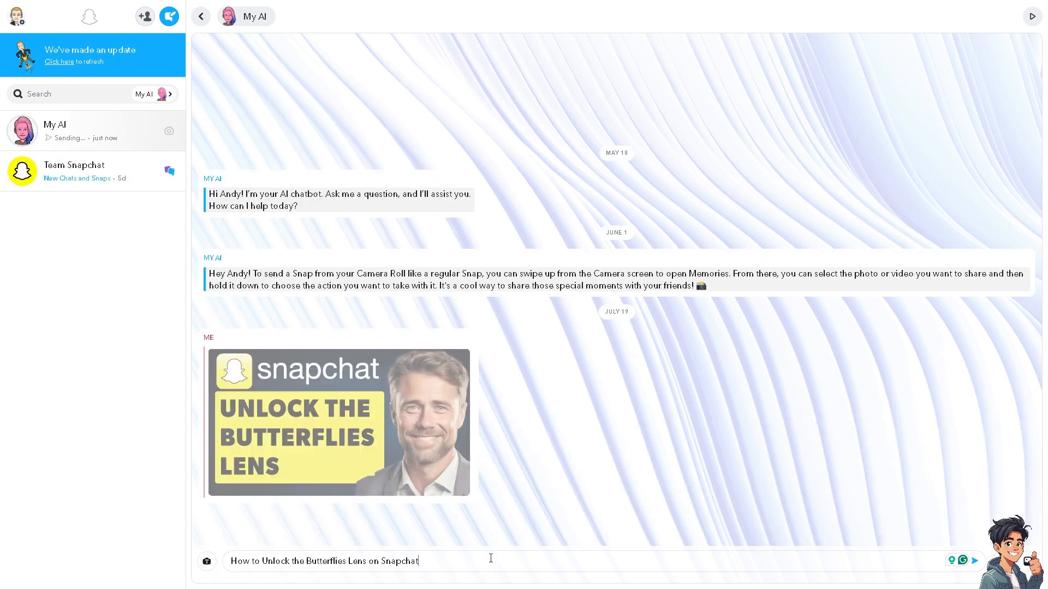
key("Enter")
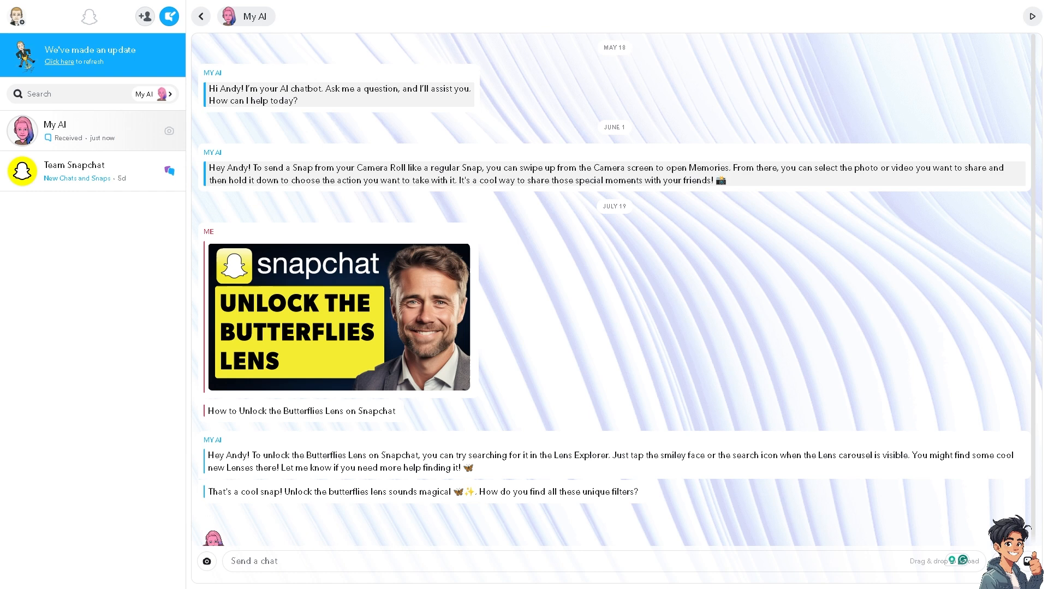
left_click(252, 561)
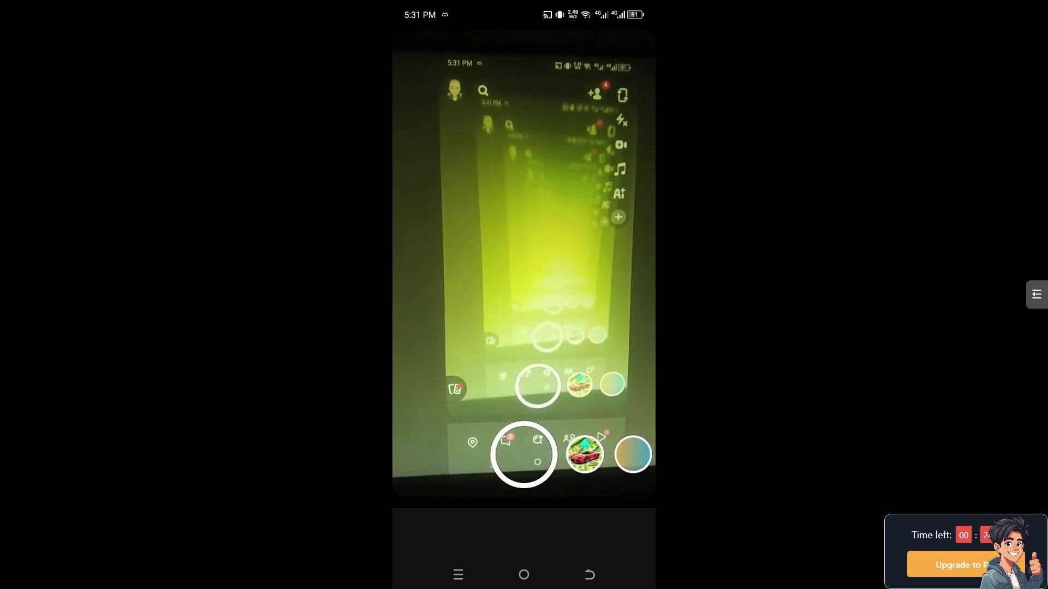
From the camera's lens carousel, view the Frames category and bring up the Lens Explorer.
left_click(523, 454)
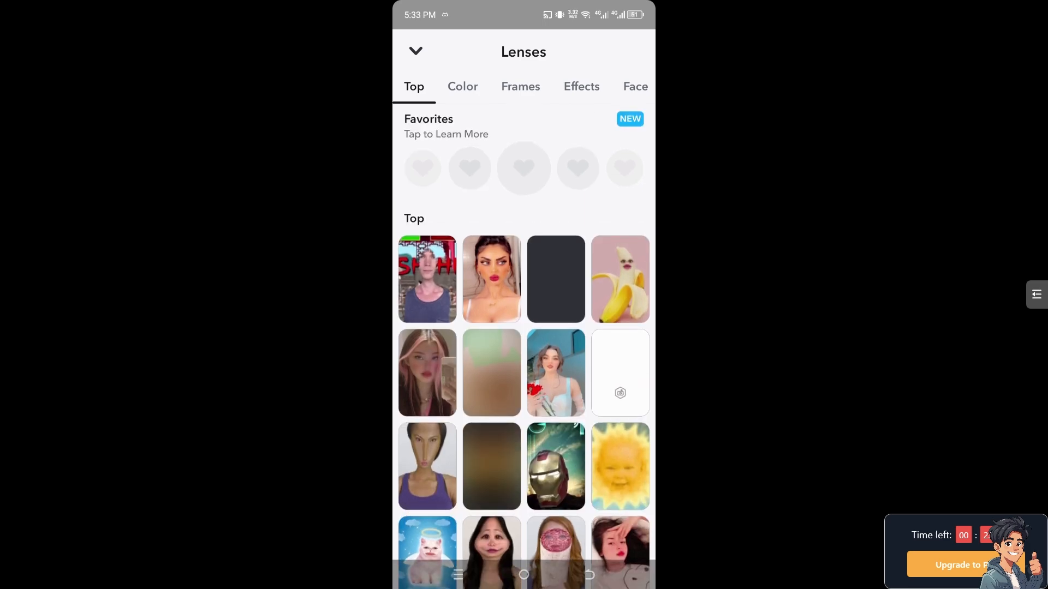
scroll("down", 3)
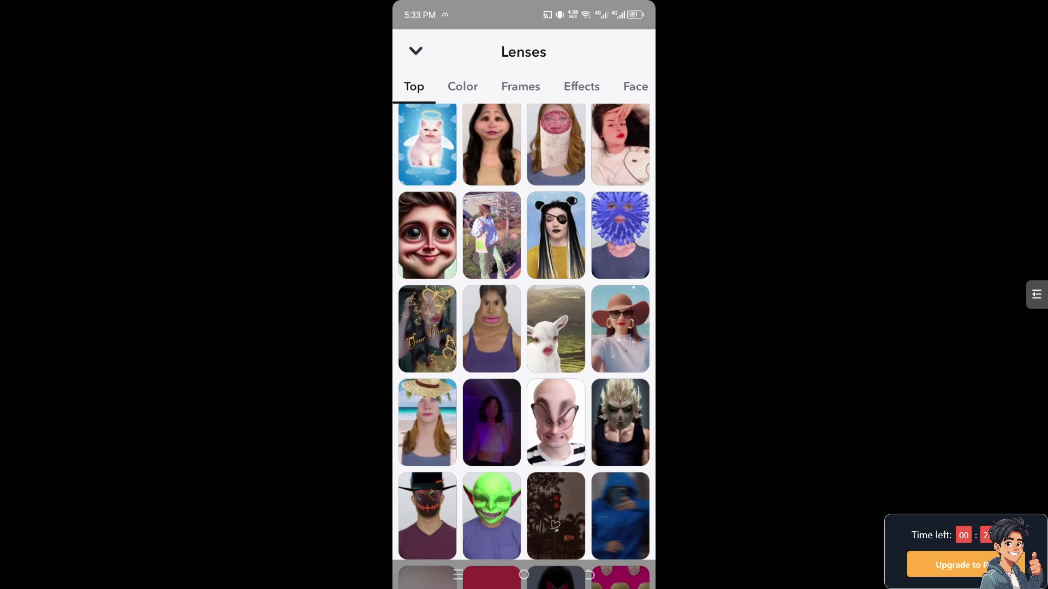
left_click(520, 86)
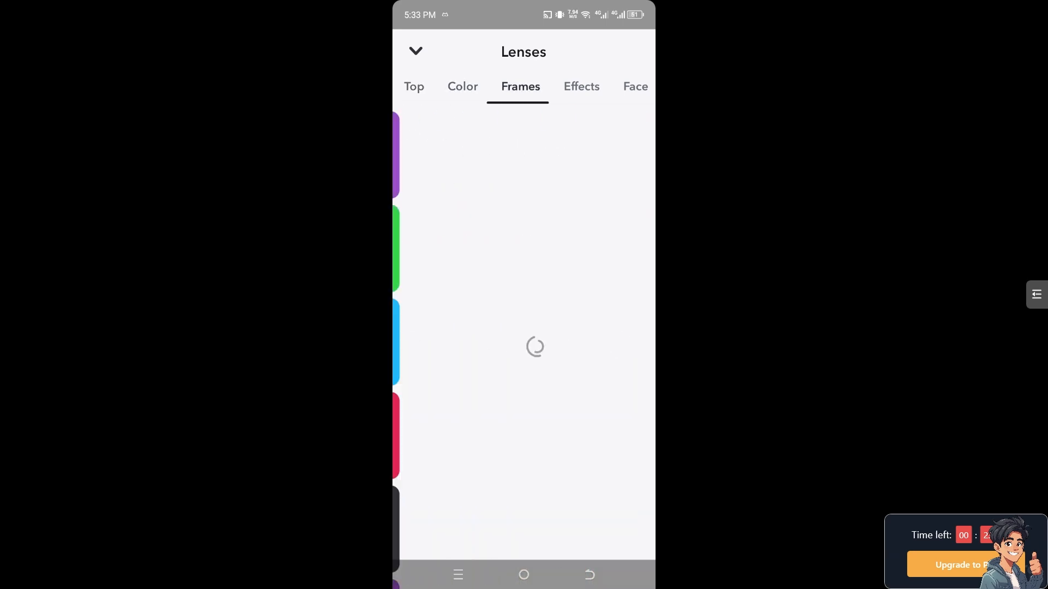
left_click(580, 86)
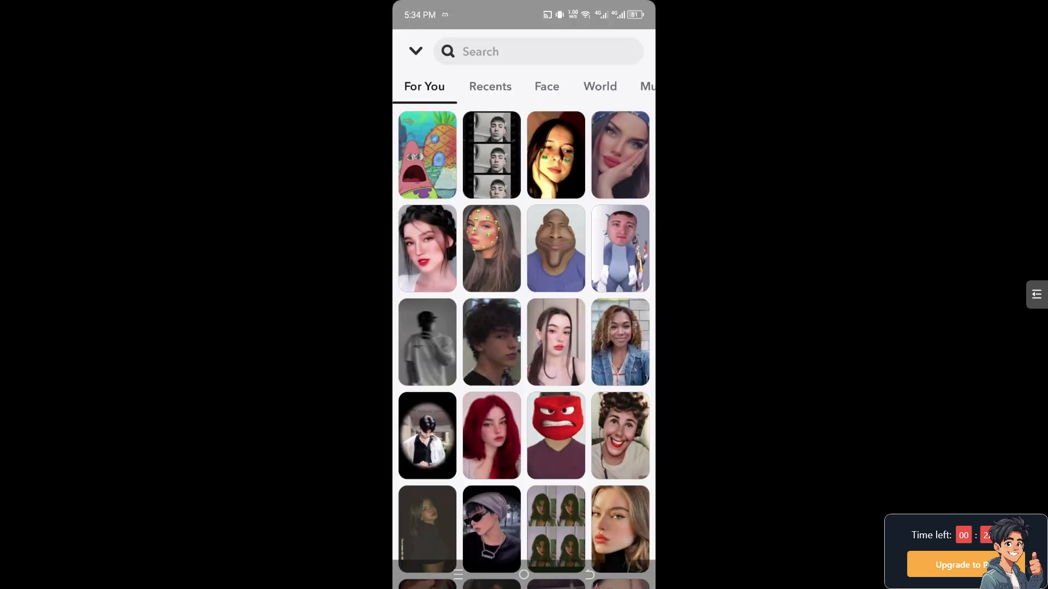
Search the Lens Explorer for 'butterfly' to list butterfly-themed lenses.
left_click(537, 51)
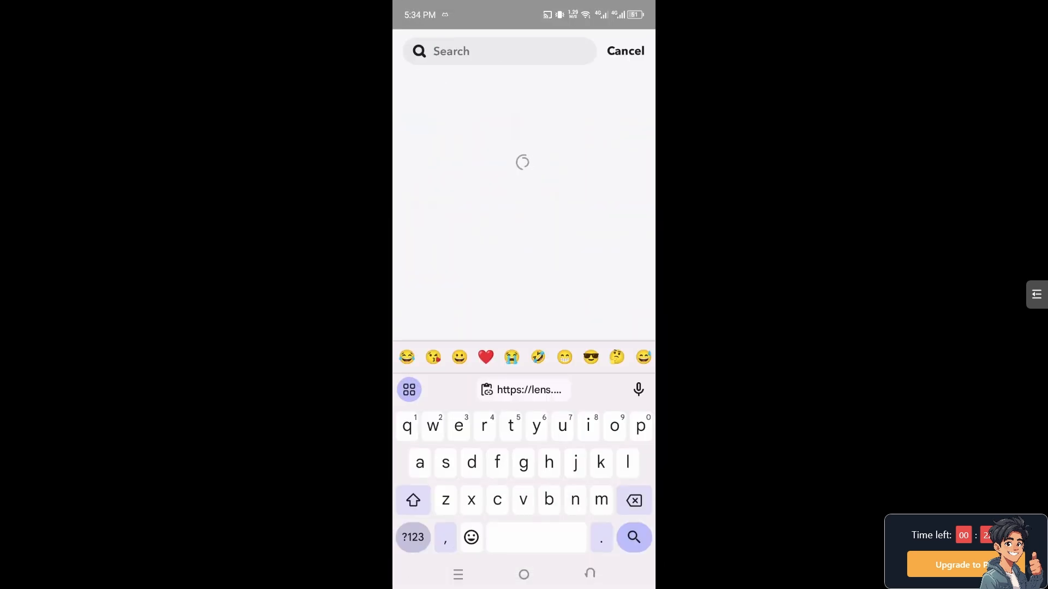
type("butterfly")
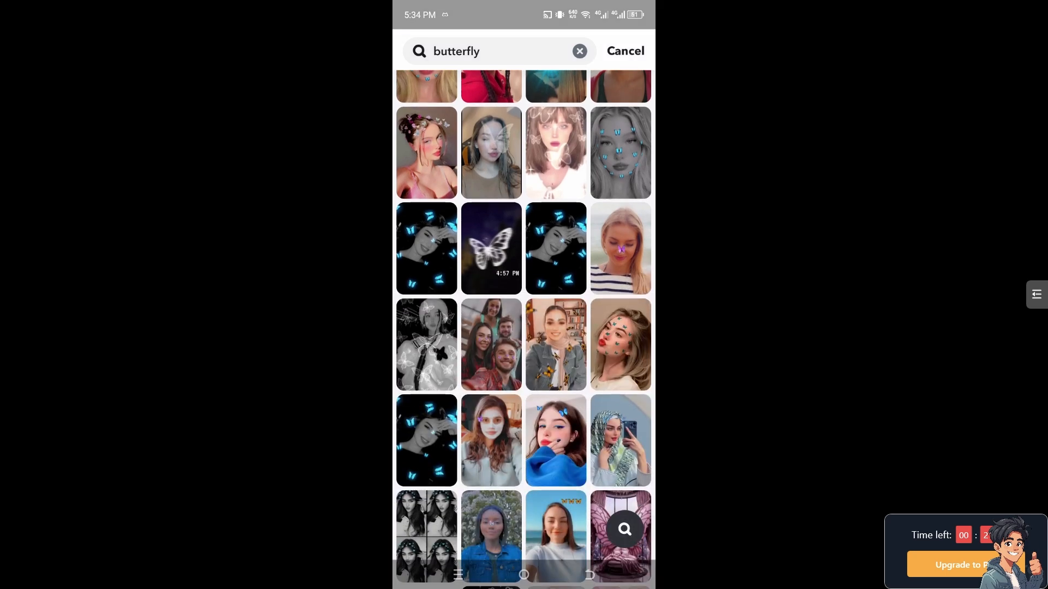
scroll("down", 3)
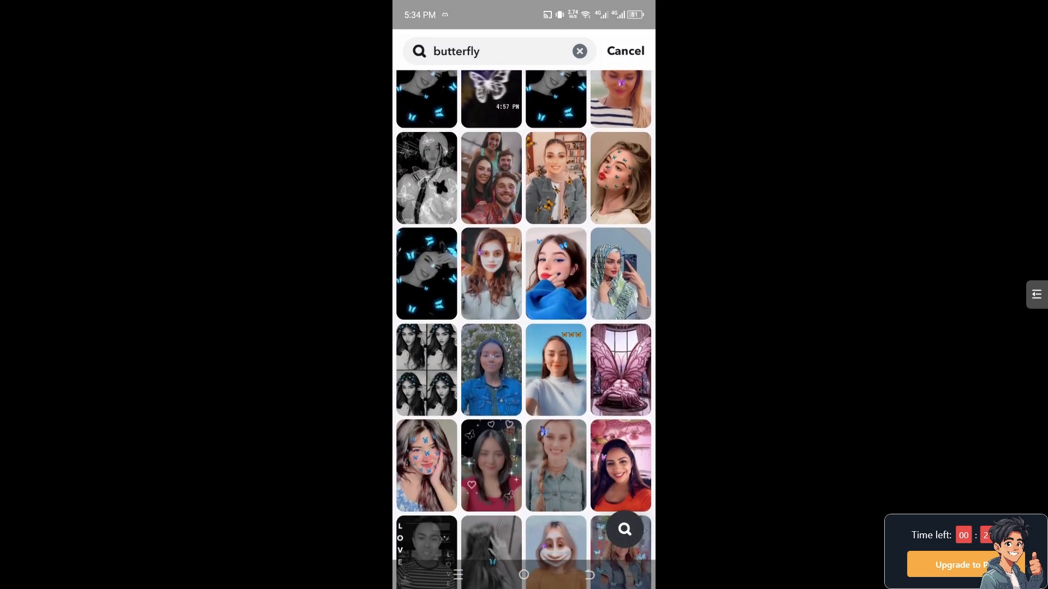
scroll("down", 3)
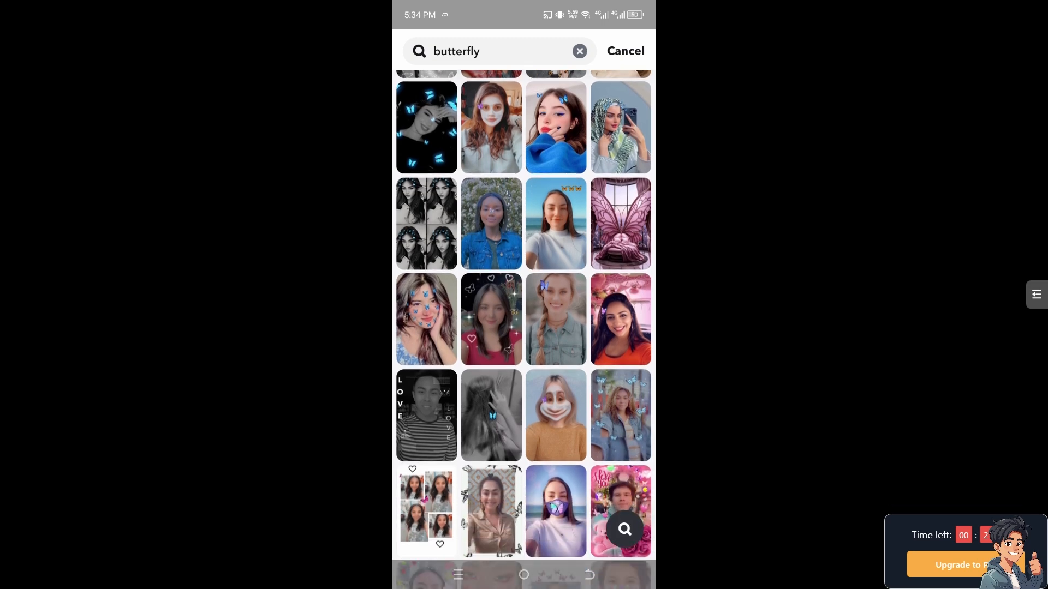
scroll("down", 3)
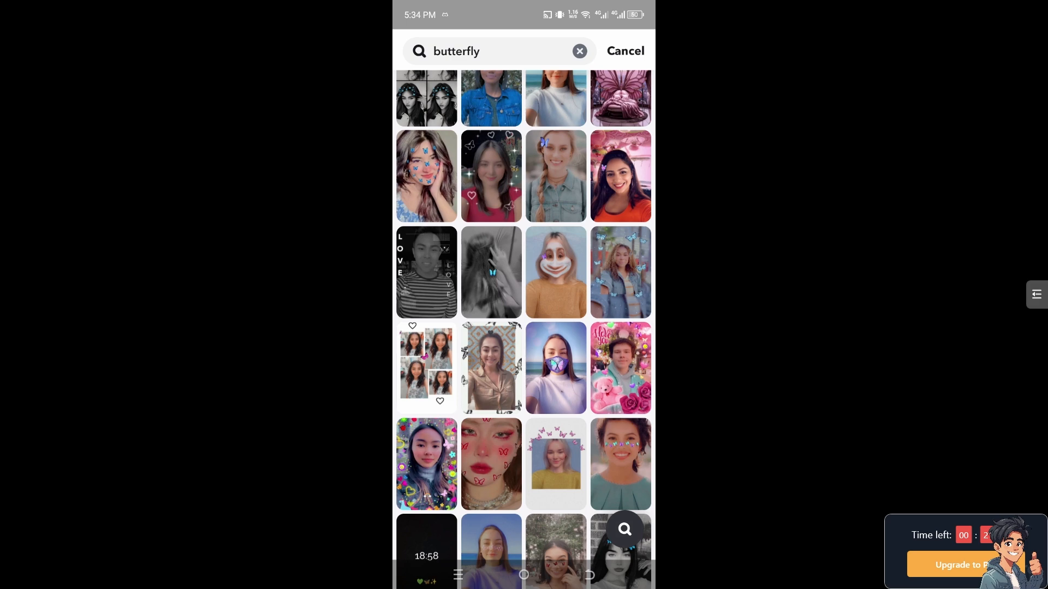
scroll("down", 3)
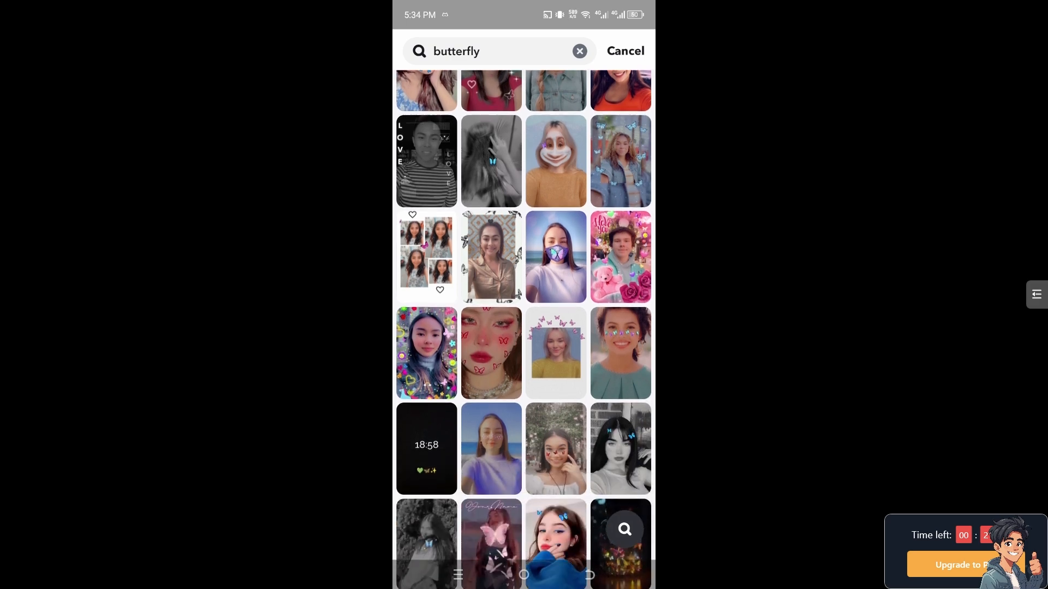
scroll("down", 3)
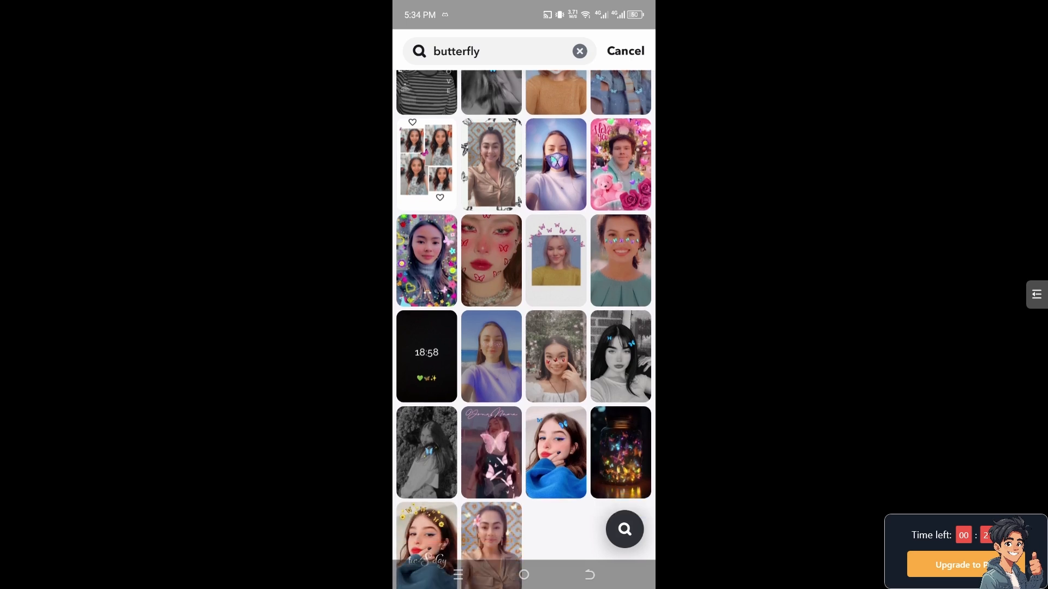
scroll("down", 3)
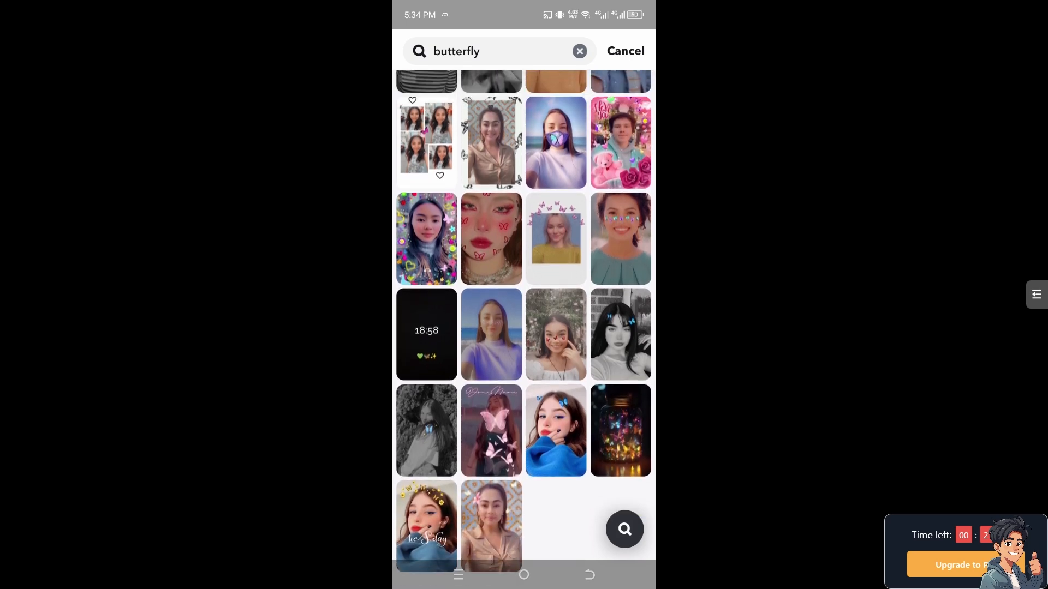
scroll("down", 3)
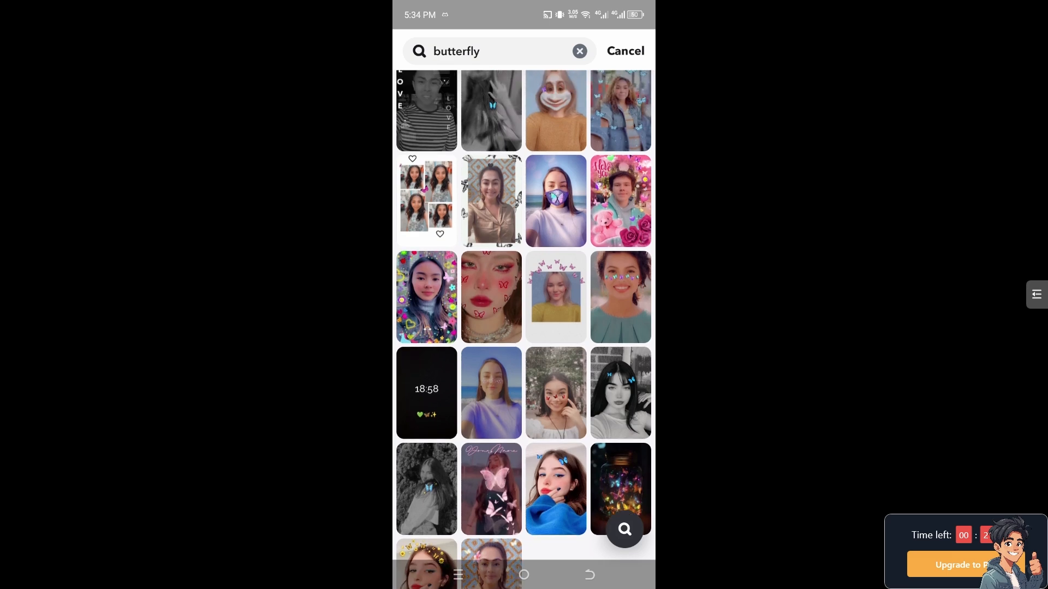
scroll("down", 3)
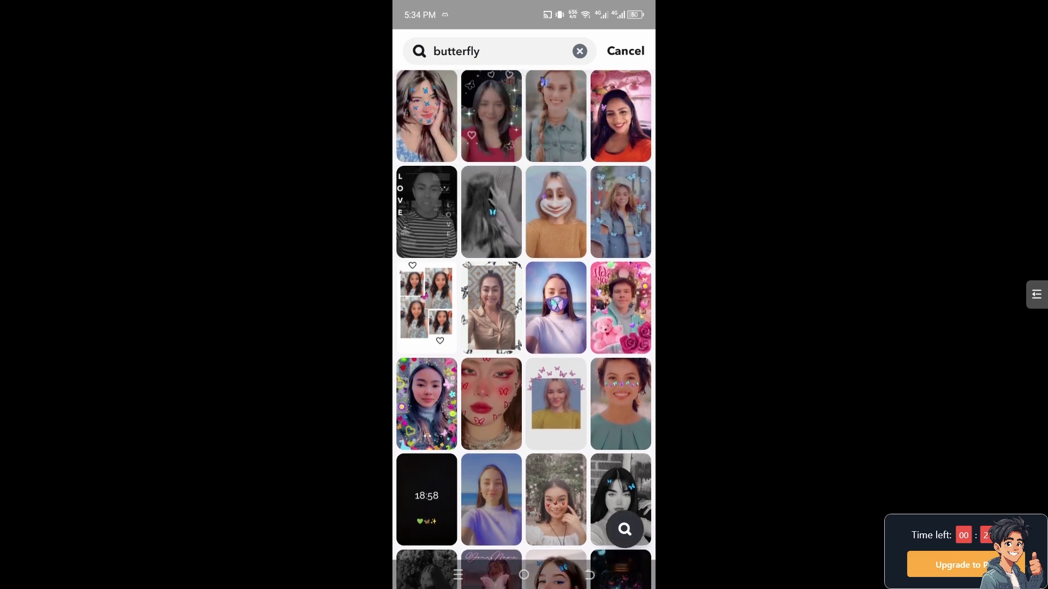
scroll("down", 3)
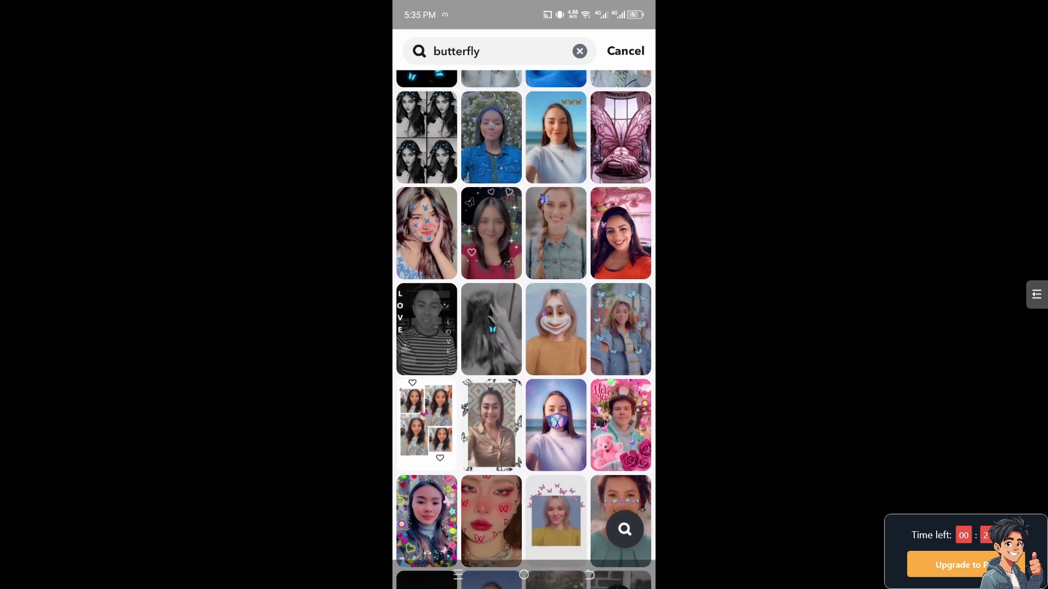
scroll("down", 3)
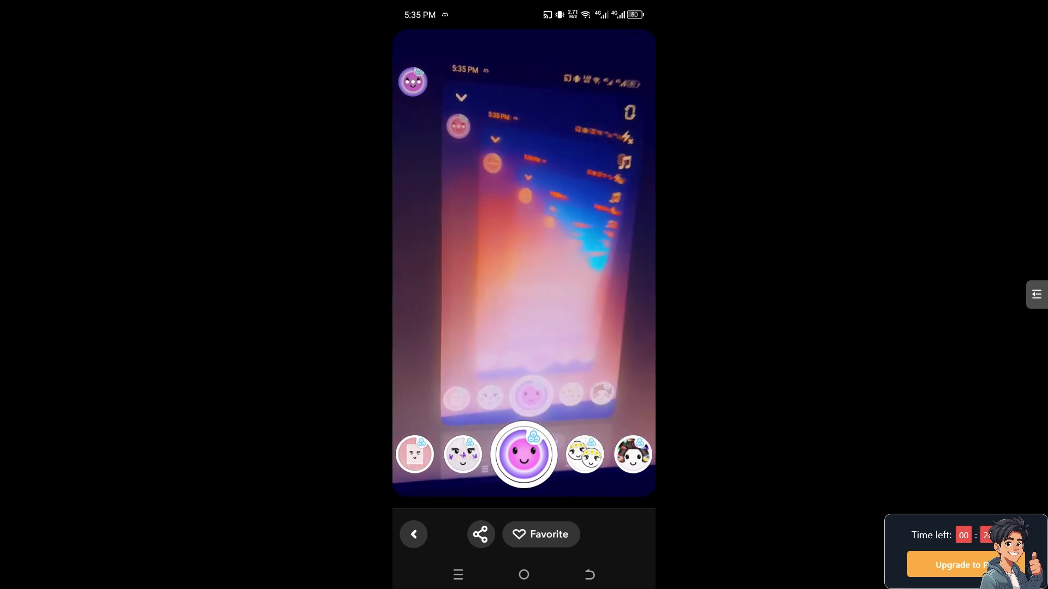
Return from the applied lens to the Lenses browser on its Top category.
left_click(522, 453)
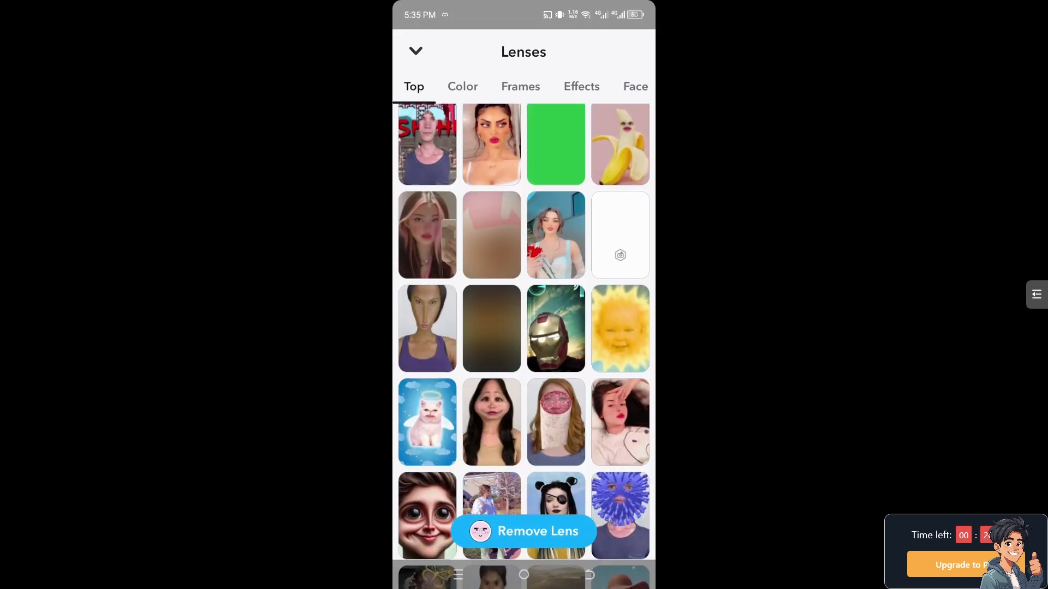
scroll("down", 3)
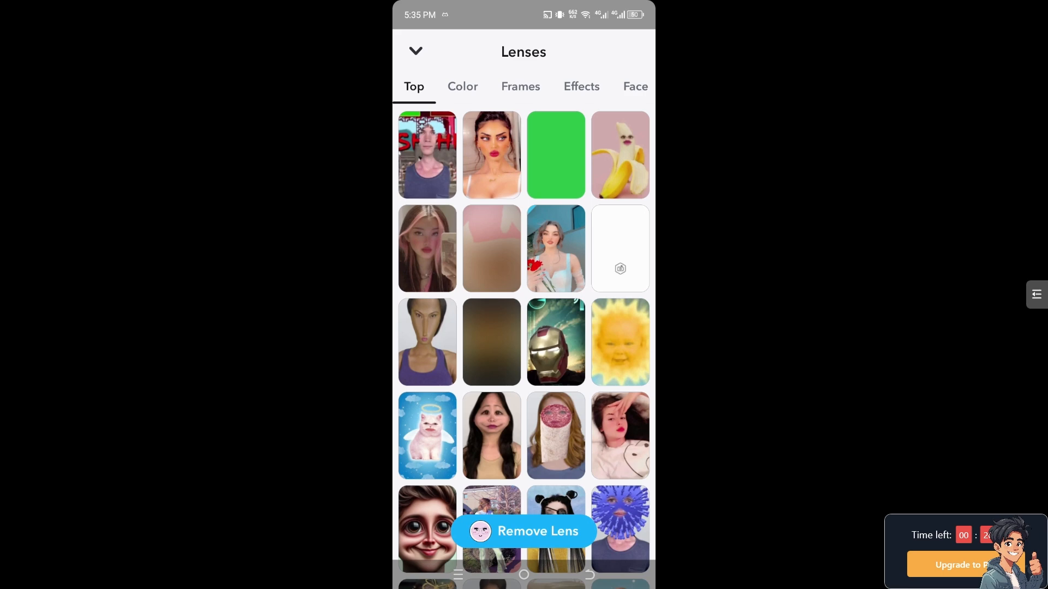
scroll("down", 3)
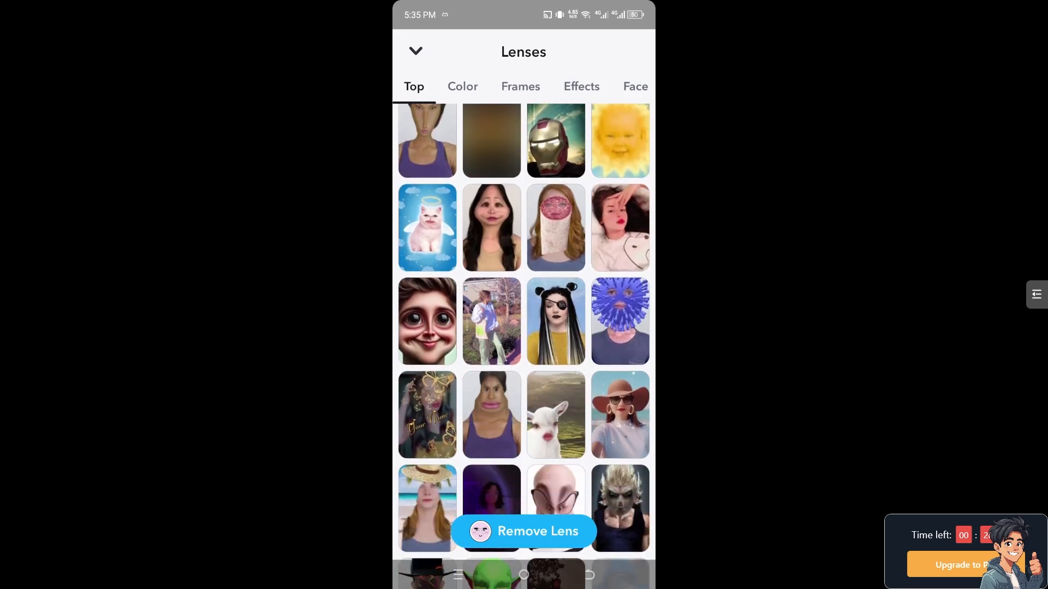
scroll("down", 3)
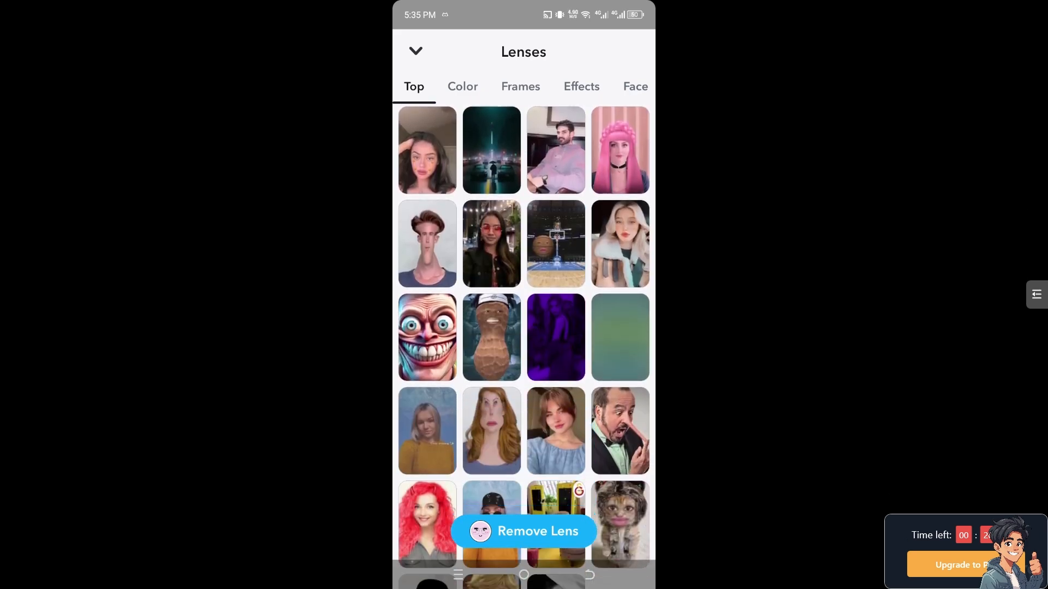
scroll("down", 3)
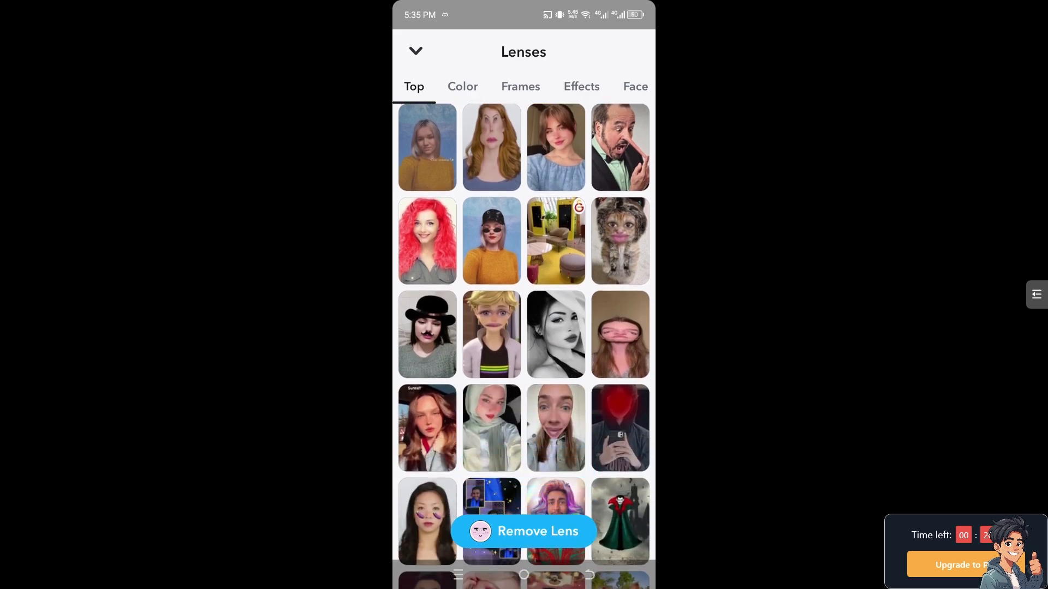
scroll("down", 3)
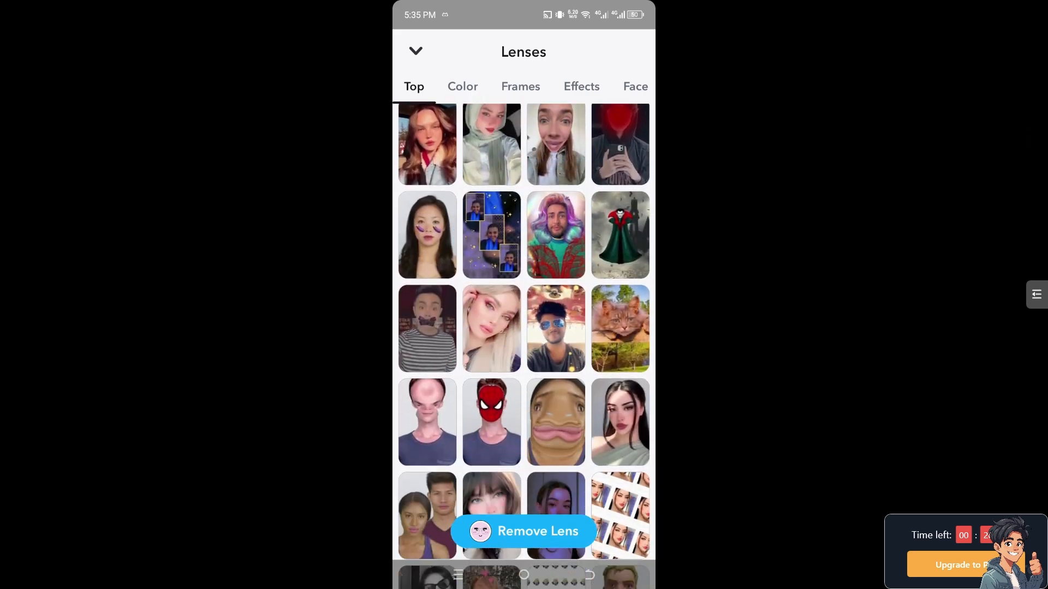